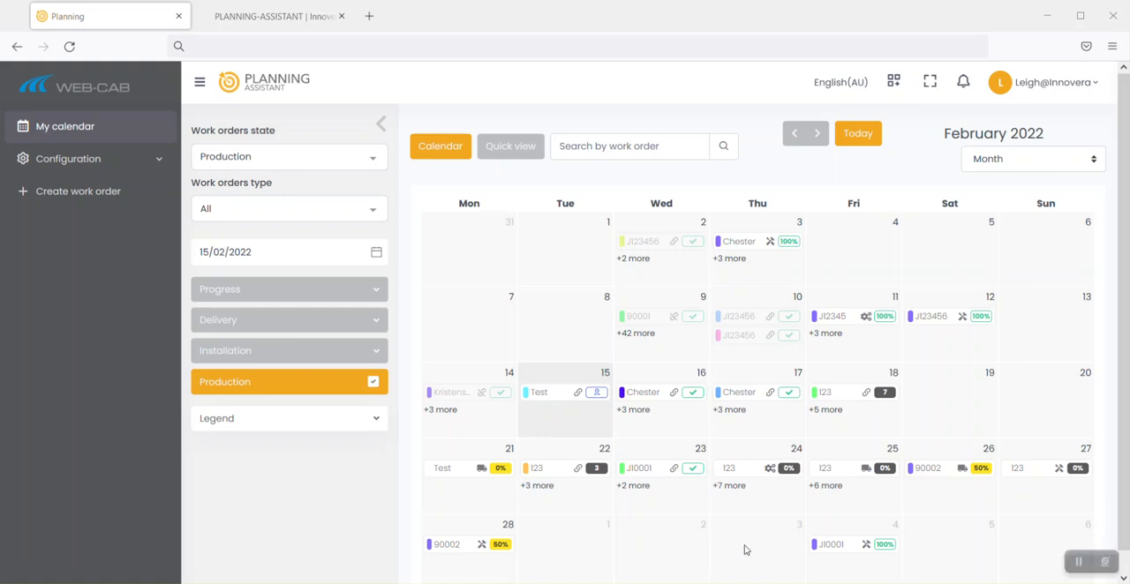
{"action": "mouse_move", "coordinate": [999, 437]}
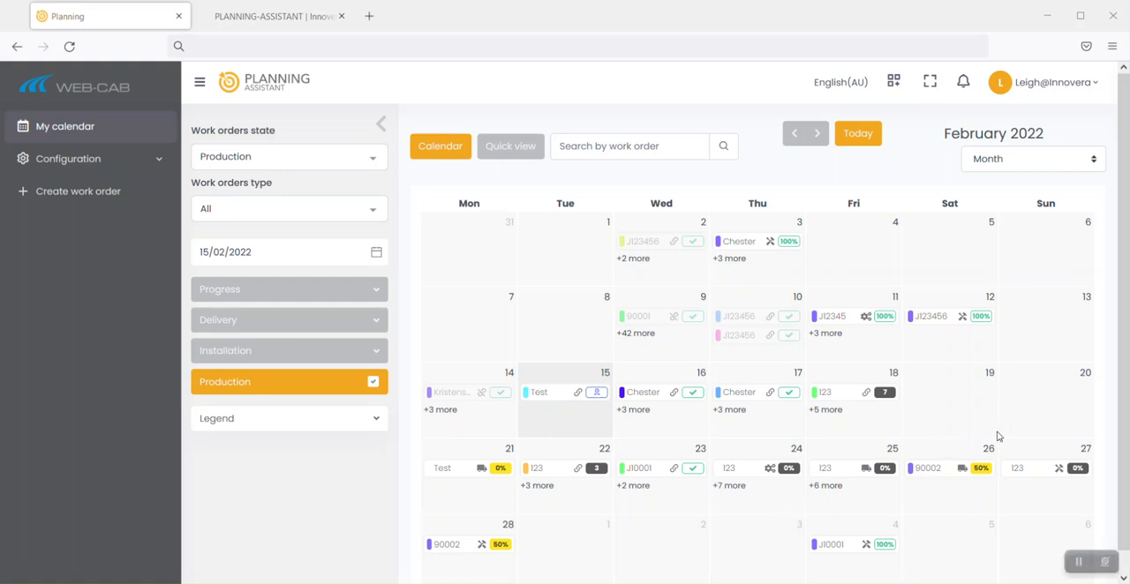
{"action": "mouse_move", "coordinate": [1037, 431]}
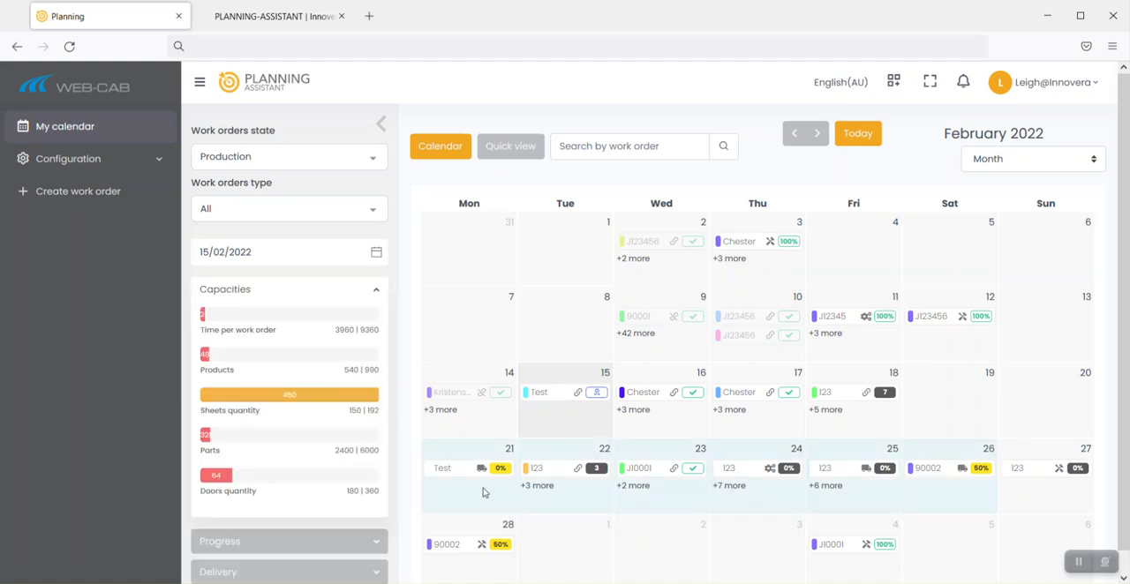
{"action": "mouse_move", "coordinate": [240, 325]}
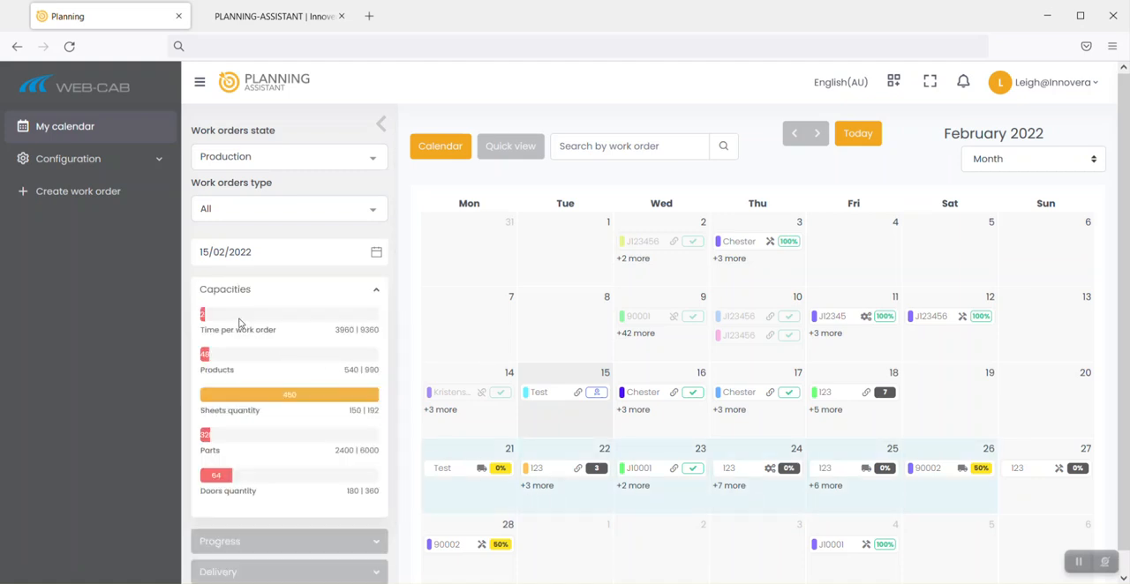
{"action": "mouse_move", "coordinate": [262, 307]}
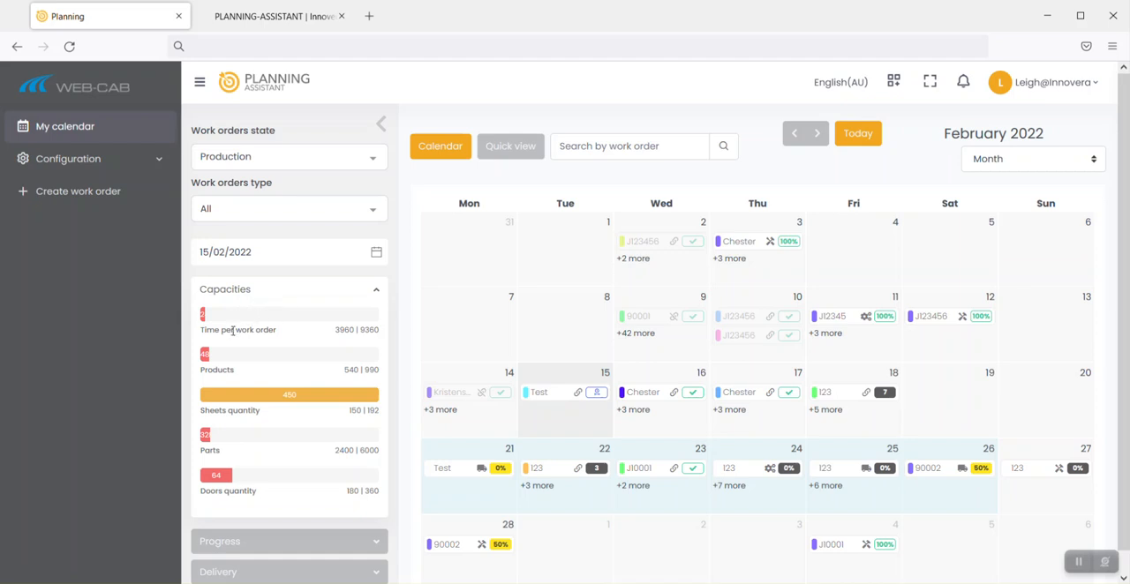
{"action": "mouse_move", "coordinate": [253, 370]}
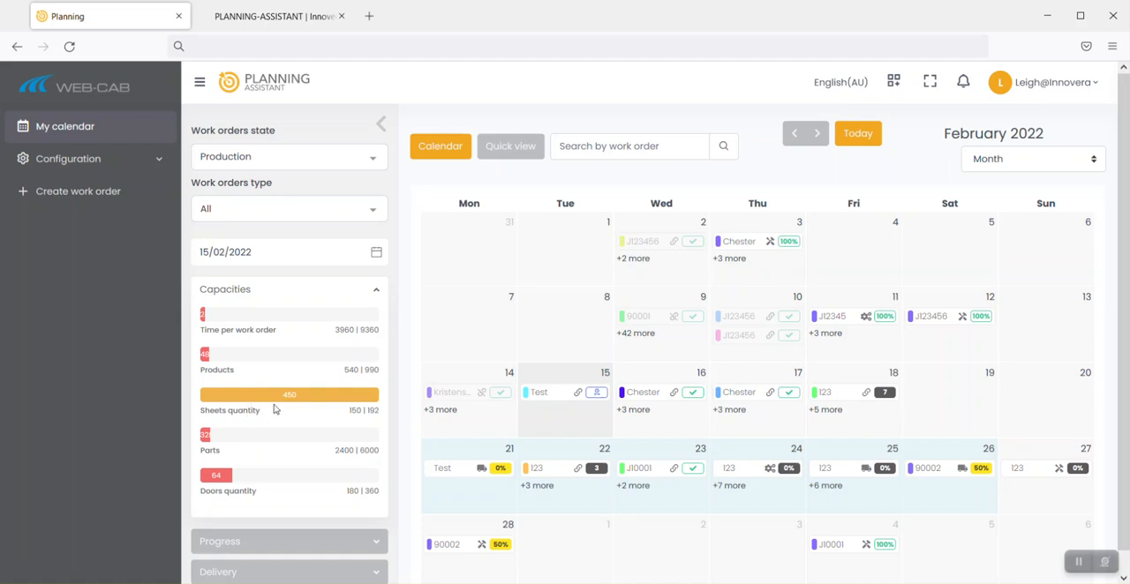
{"action": "mouse_move", "coordinate": [291, 471]}
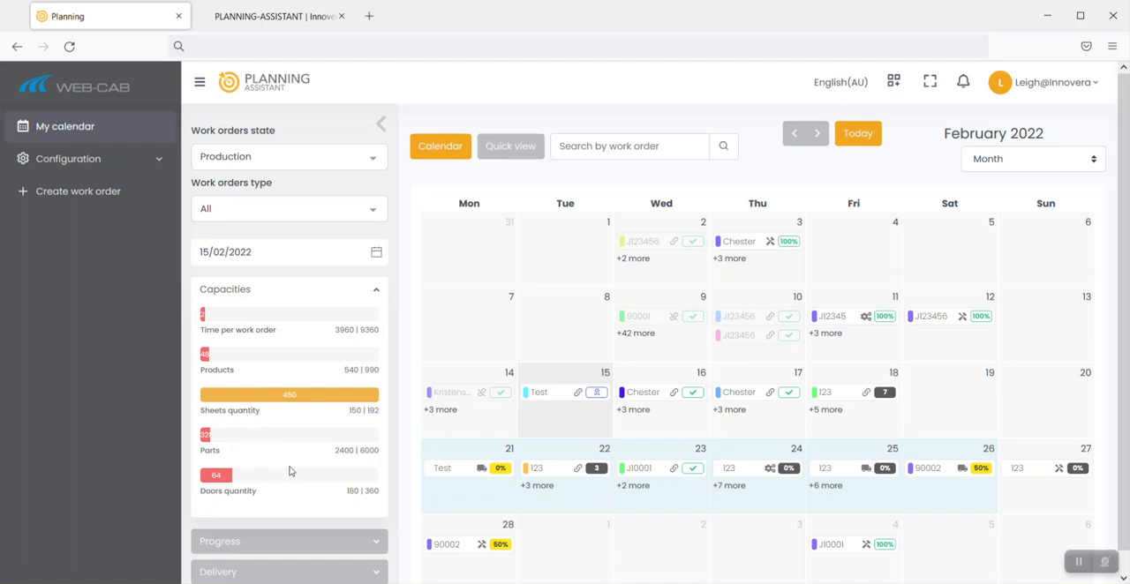
{"action": "mouse_move", "coordinate": [284, 457]}
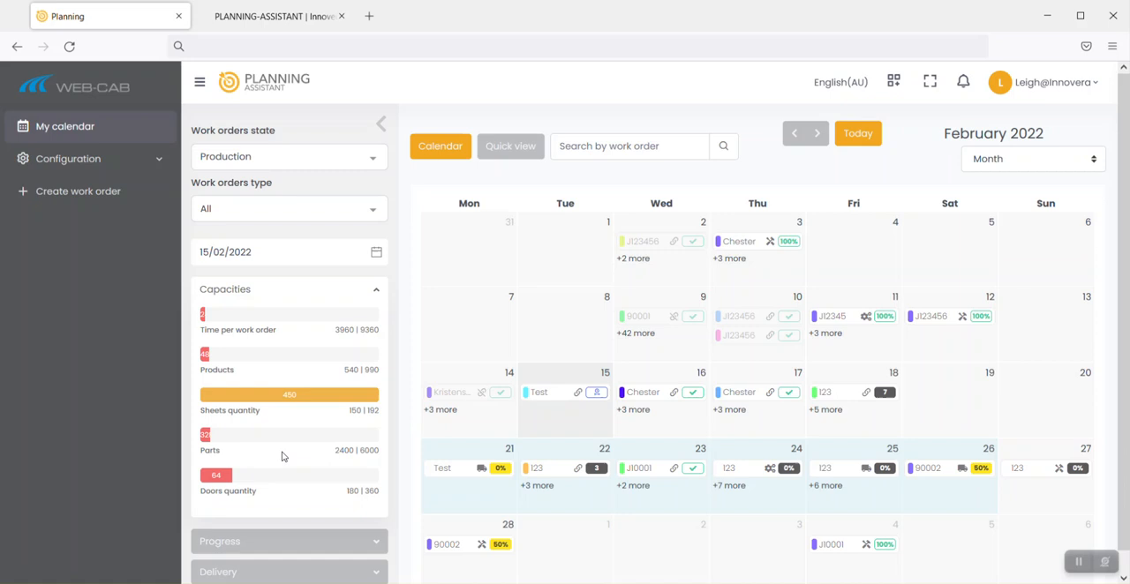
{"action": "mouse_move", "coordinate": [837, 519]}
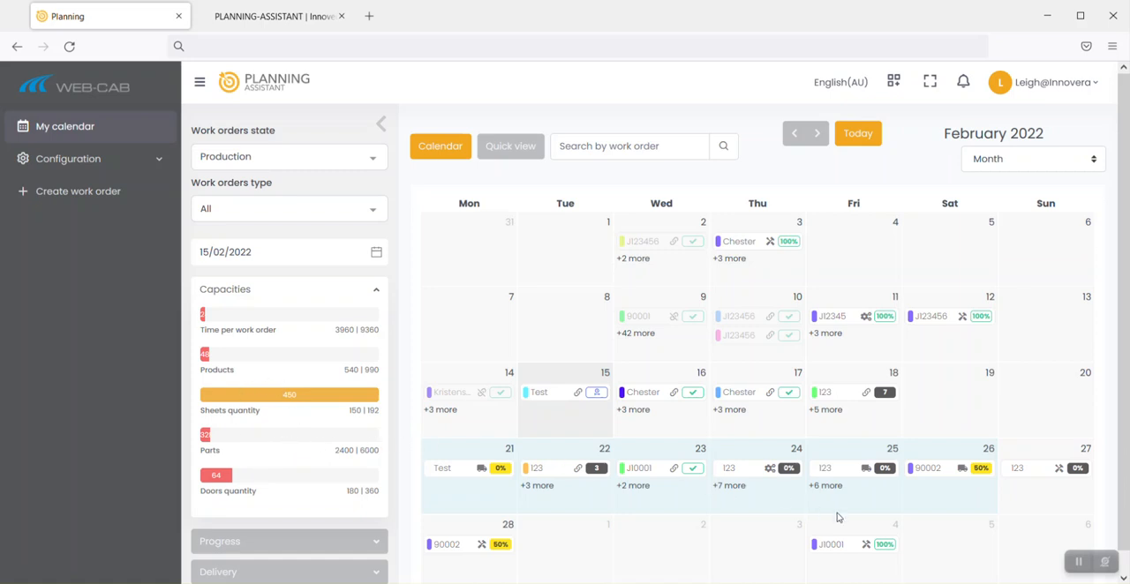
{"action": "mouse_move", "coordinate": [1038, 551]}
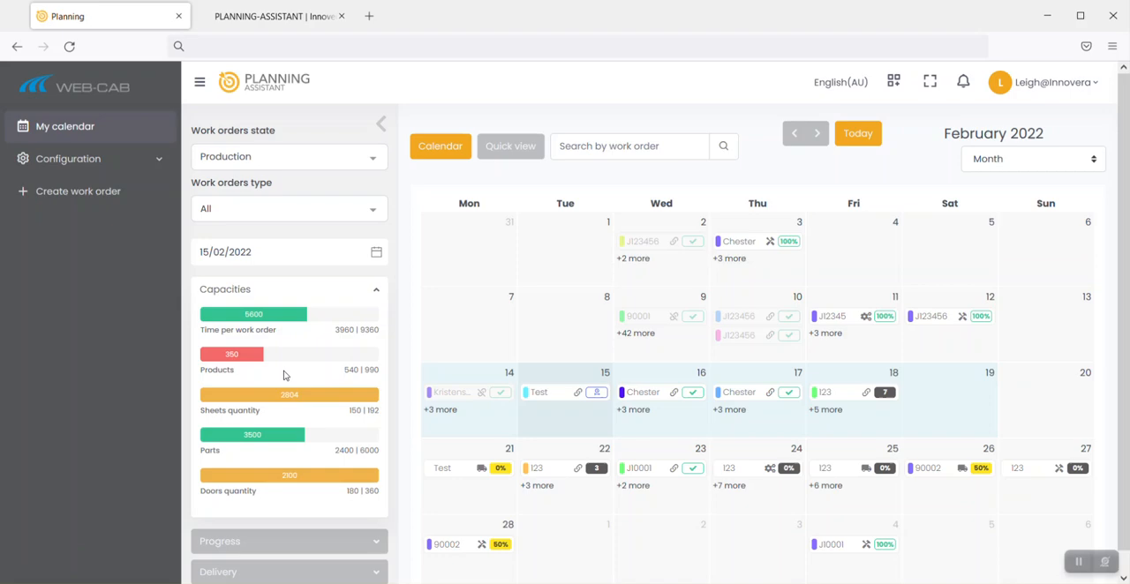
{"action": "mouse_move", "coordinate": [279, 404]}
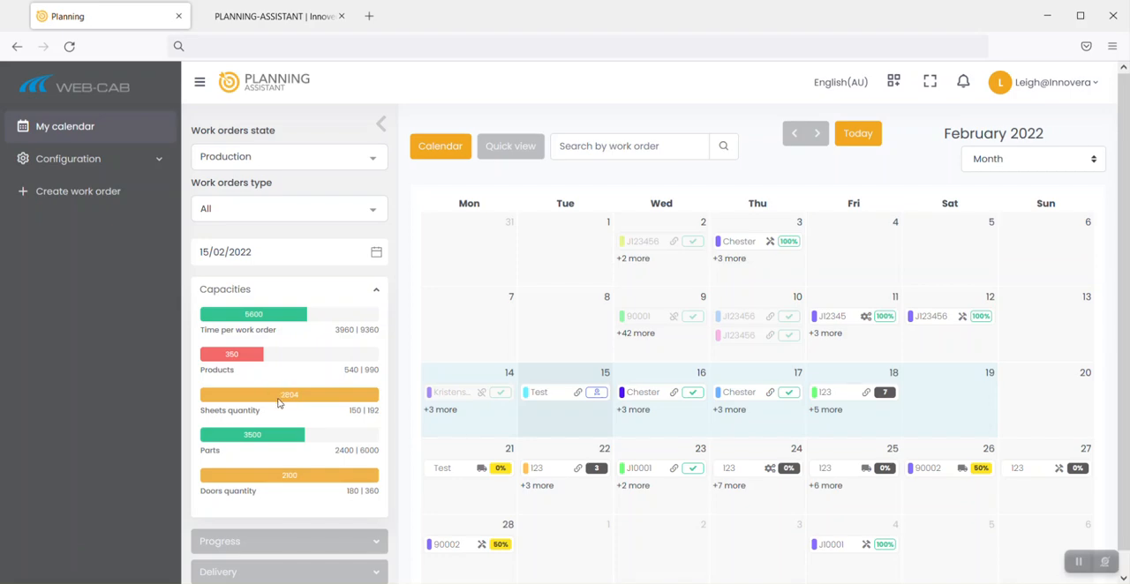
{"action": "mouse_move", "coordinate": [333, 404]}
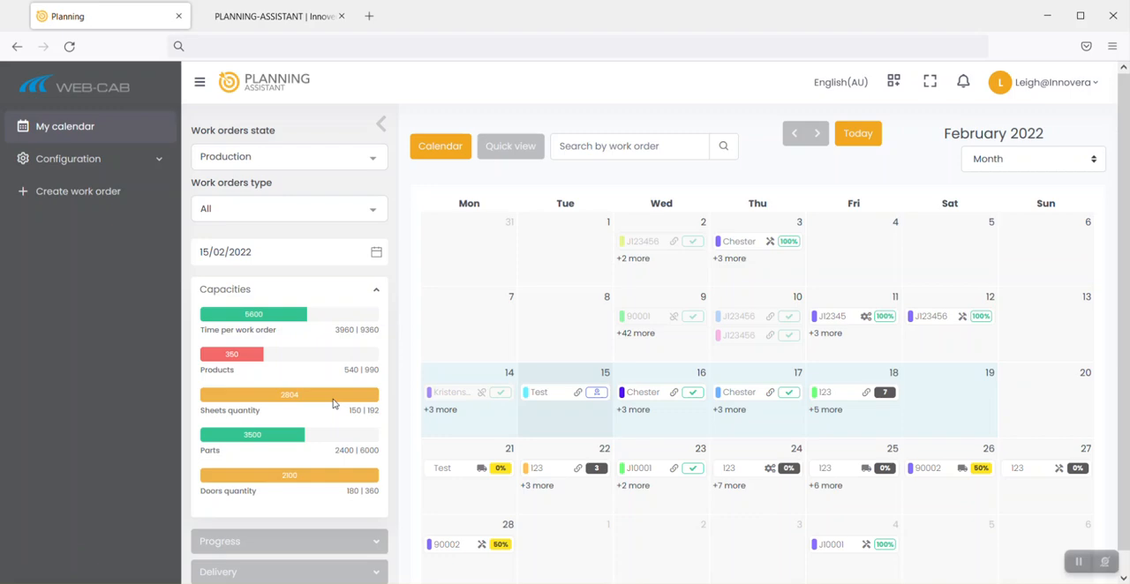
{"action": "mouse_move", "coordinate": [533, 443]}
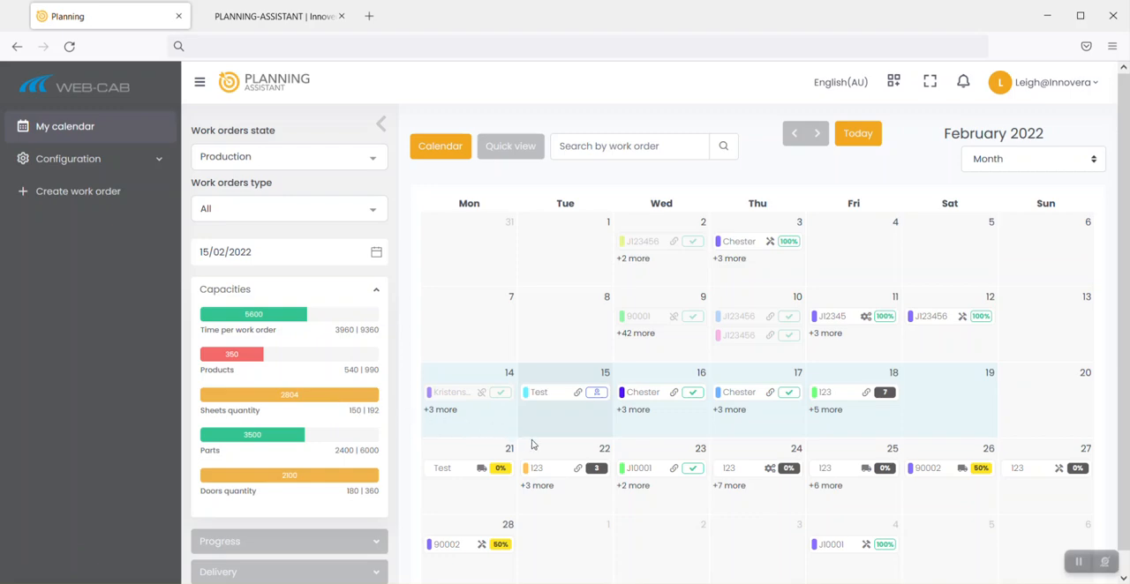
{"action": "mouse_move", "coordinate": [194, 208]}
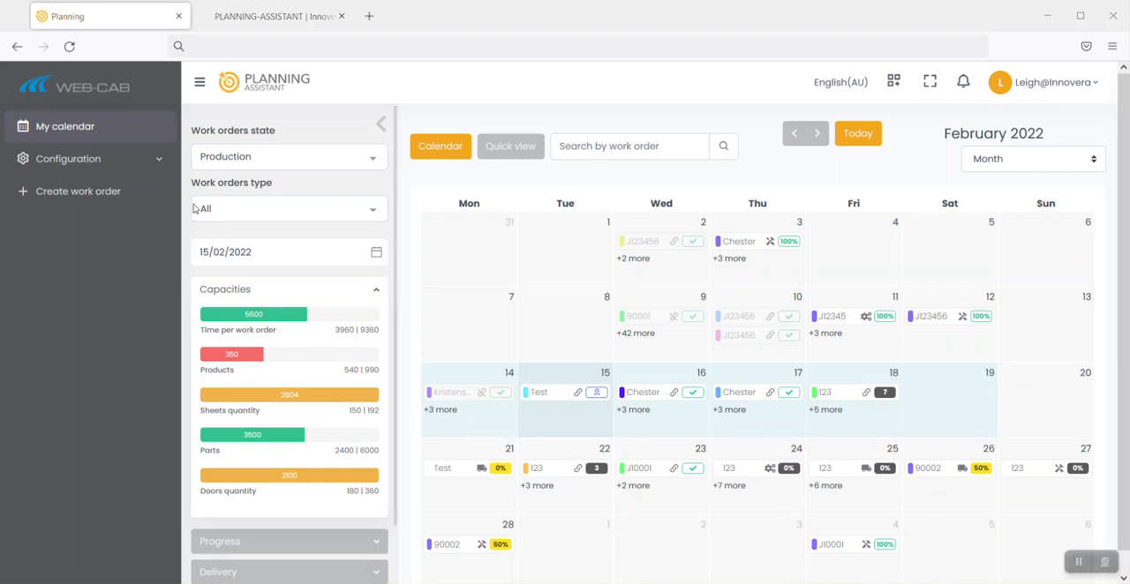
Expand the Configuration sidebar menu to list Users, Templates, Progress and Shippers.
{"action": "left_click", "coordinate": [67, 159]}
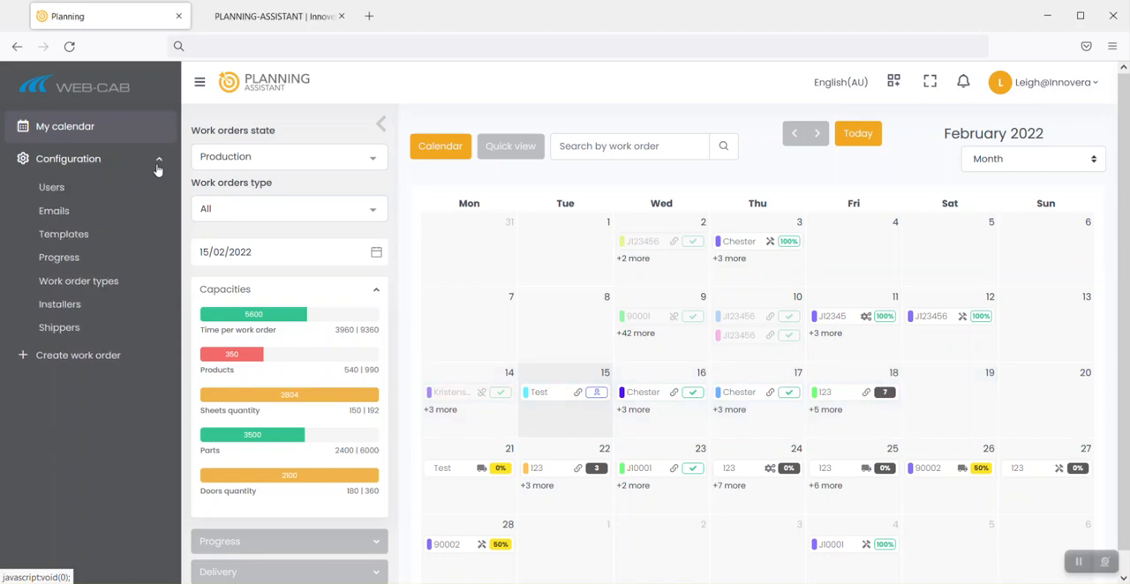
{"action": "mouse_move", "coordinate": [95, 168]}
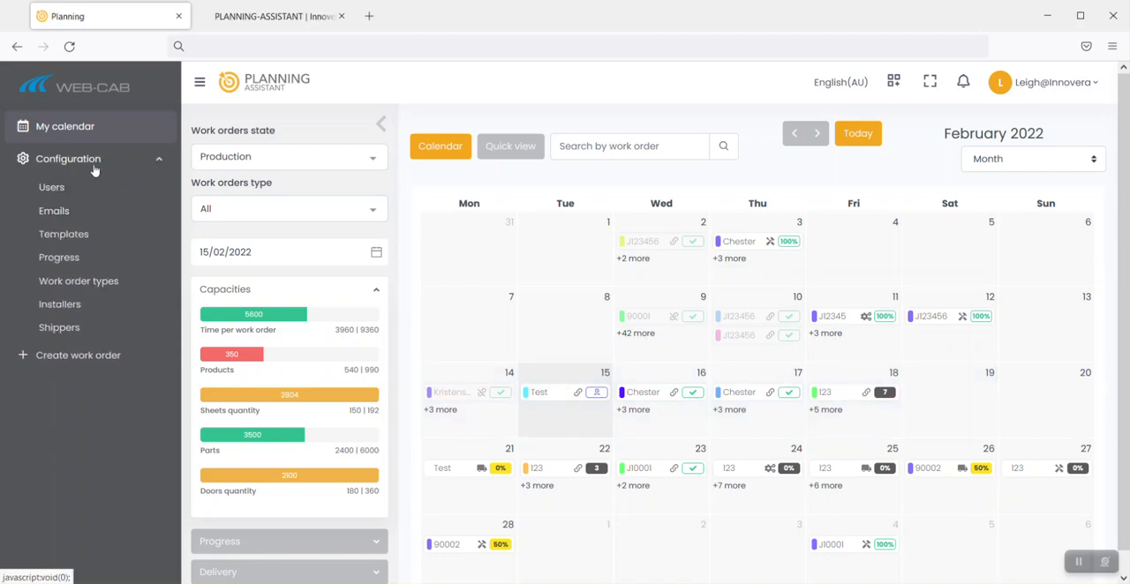
{"action": "mouse_move", "coordinate": [52, 187]}
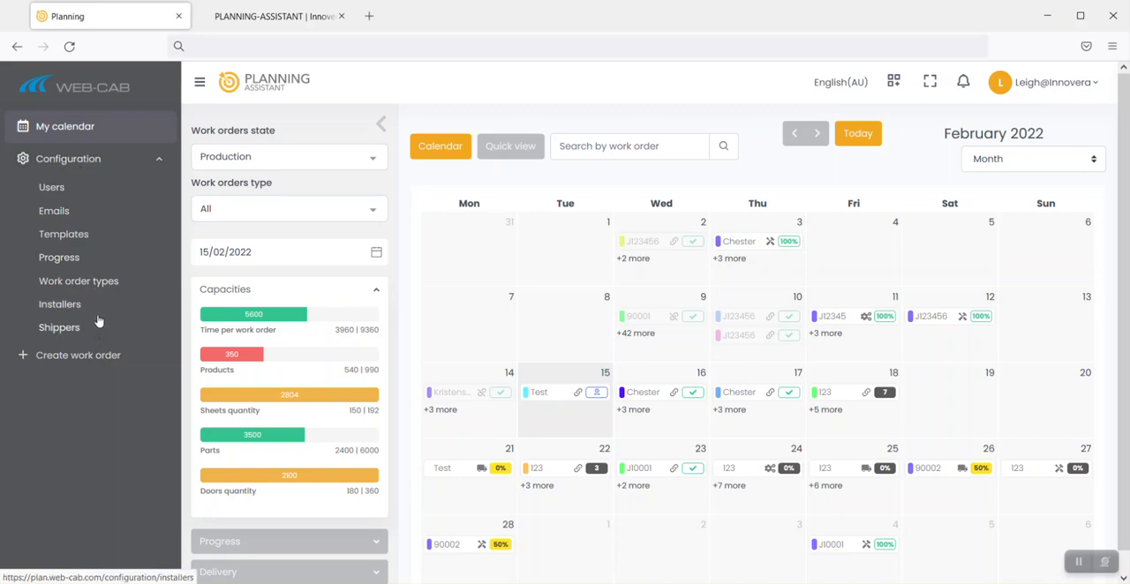
{"action": "mouse_move", "coordinate": [59, 257]}
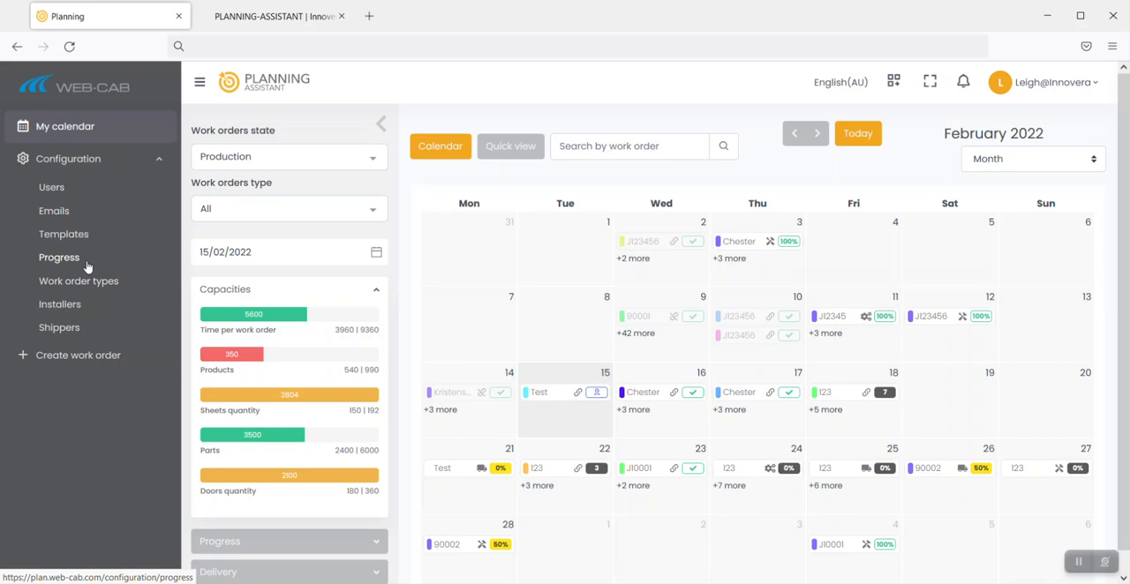
Show the Progress configuration with stages like Consultation/Design, Edgebander and Assembly.
{"action": "left_click", "coordinate": [58, 258]}
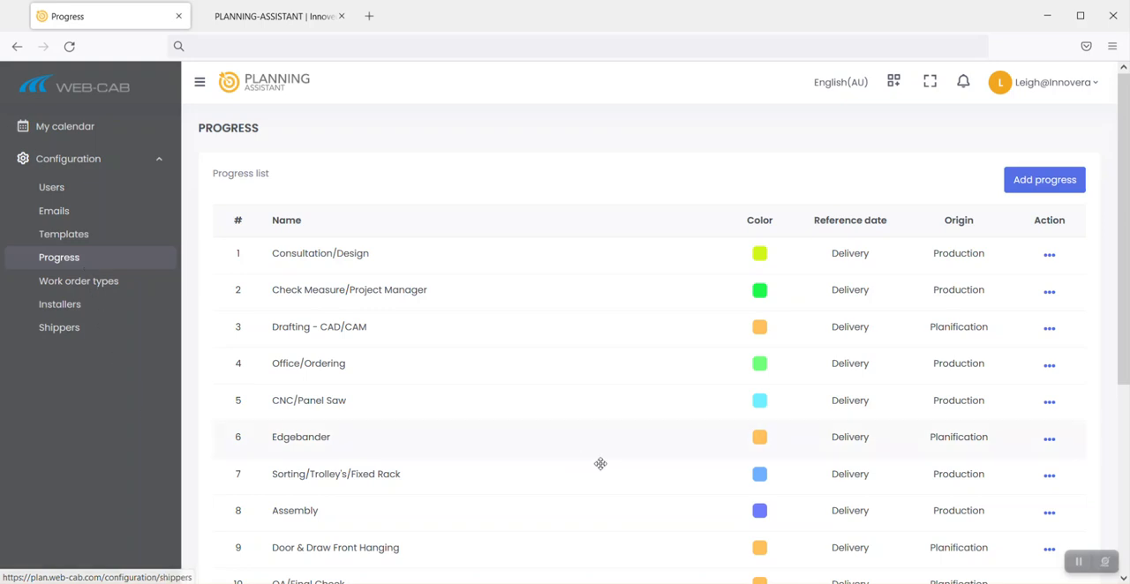
{"action": "mouse_move", "coordinate": [63, 233]}
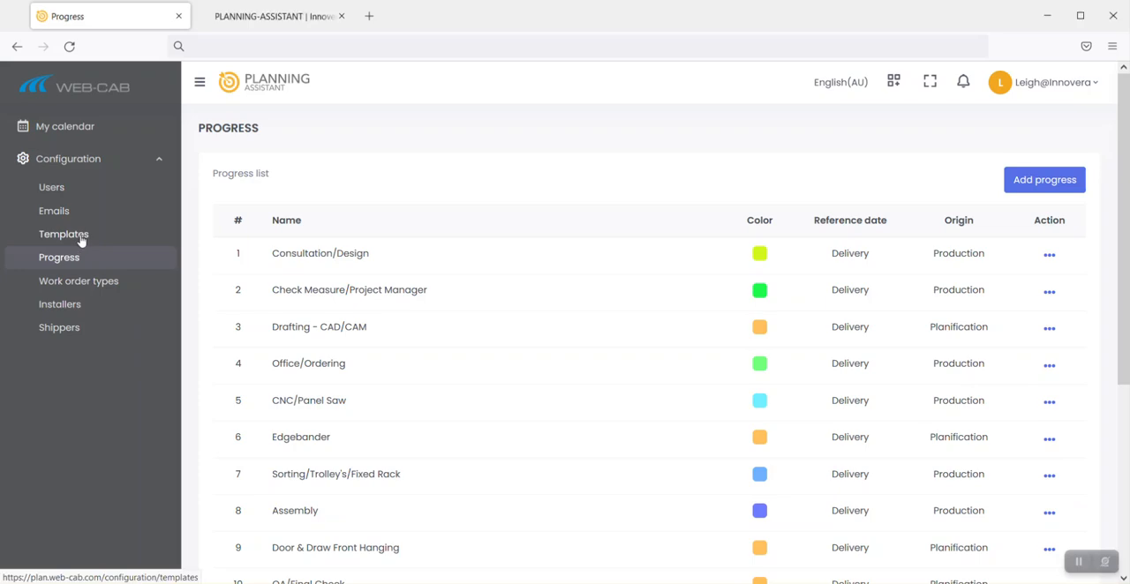
Show the Templates page listing five backscheduling templates such as Hudson Vinyl with Stone Tops.
{"action": "left_click", "coordinate": [64, 233]}
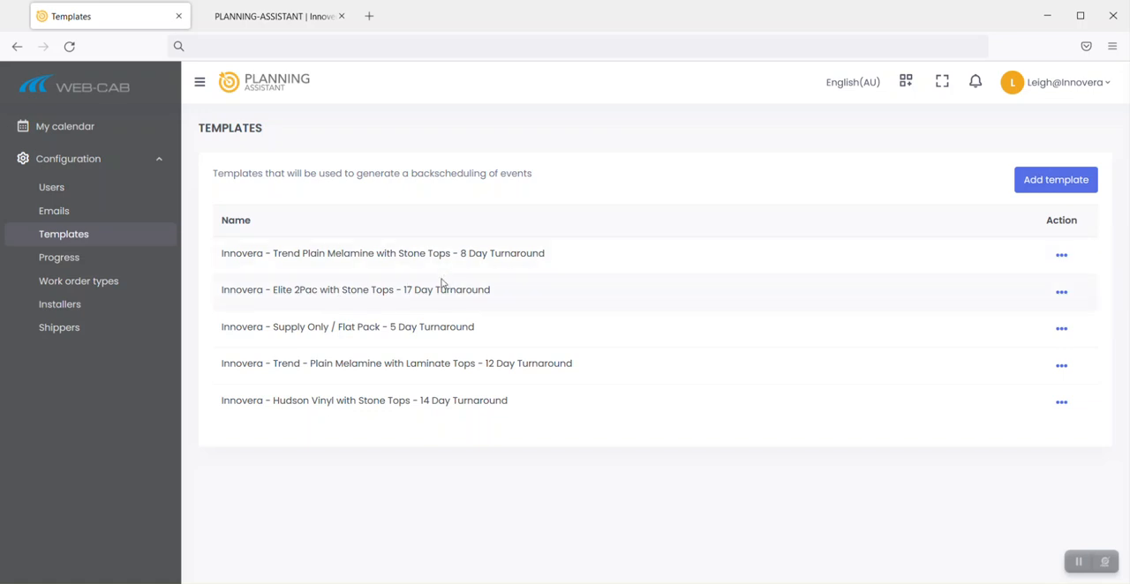
{"action": "mouse_move", "coordinate": [900, 266]}
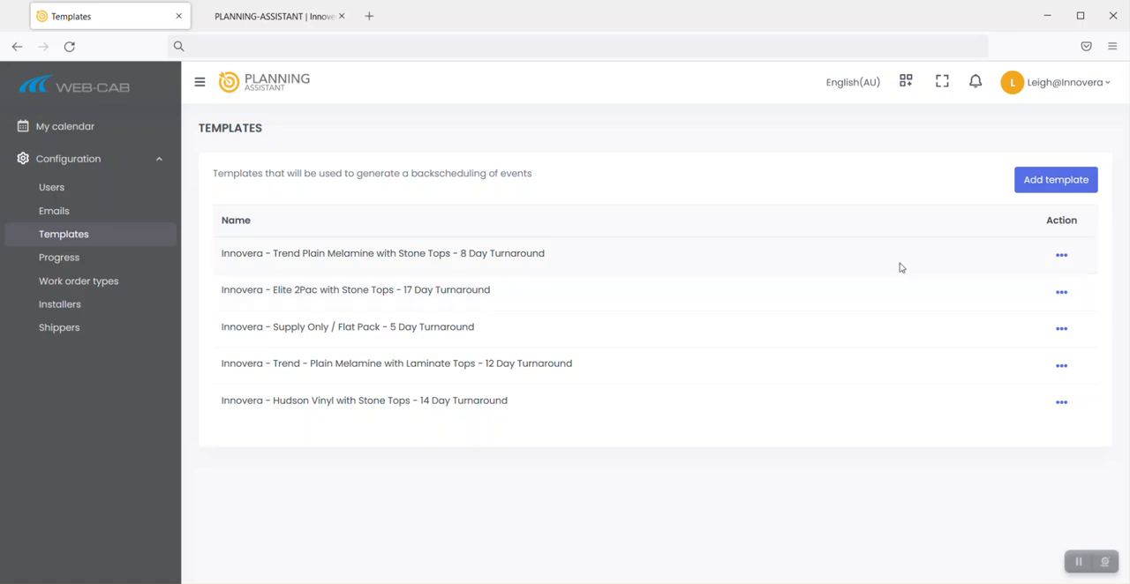
{"action": "mouse_move", "coordinate": [1017, 272]}
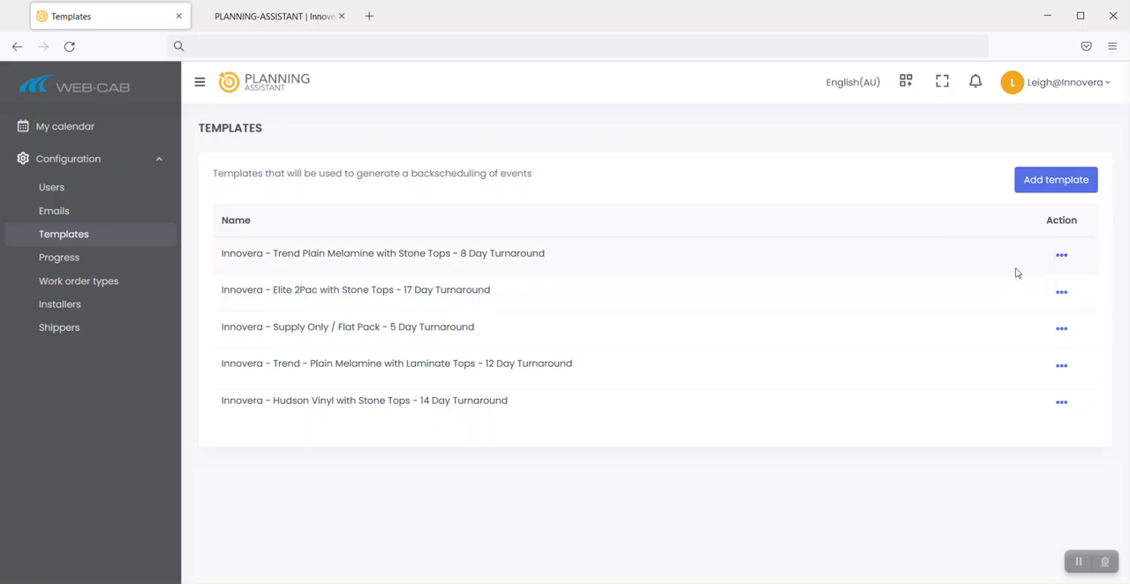
View the Trend Plain Melamine template's steps, return to My calendar and begin a new work order.
{"action": "left_click", "coordinate": [1055, 180]}
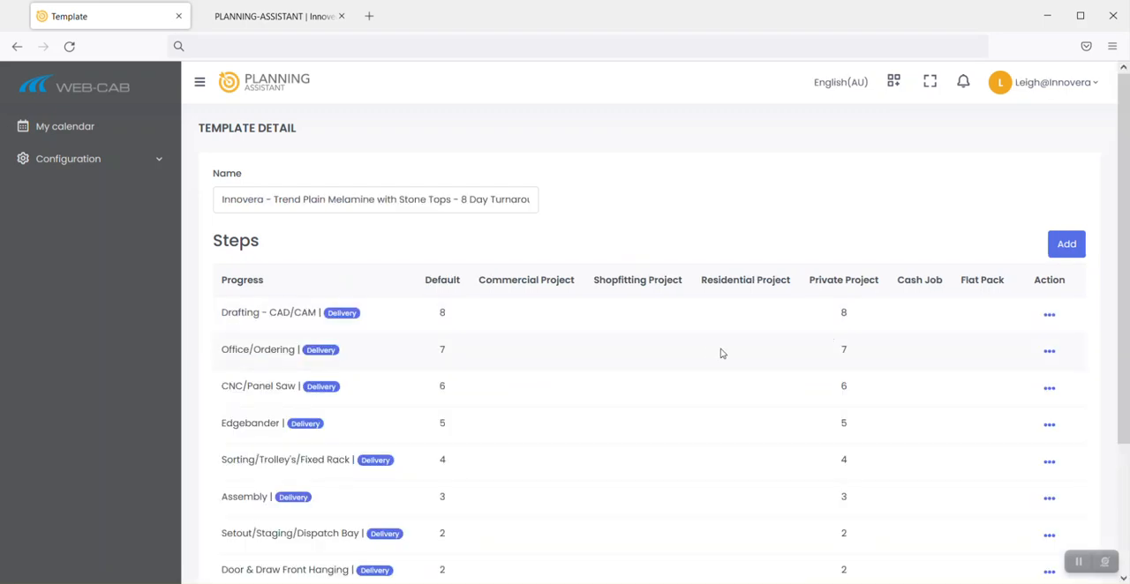
{"action": "mouse_move", "coordinate": [709, 353]}
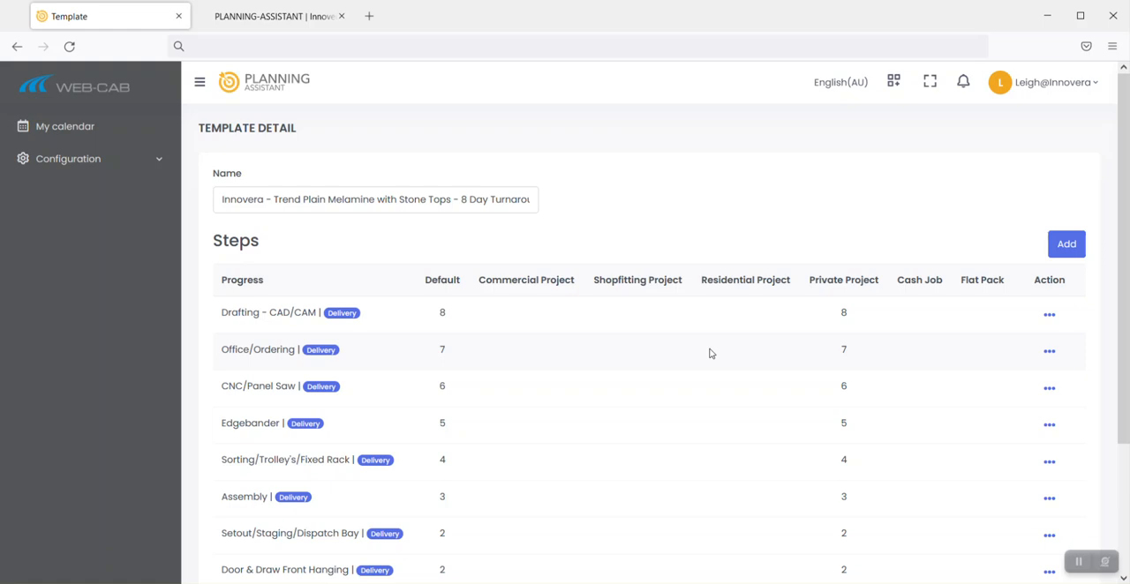
{"action": "mouse_move", "coordinate": [515, 251]}
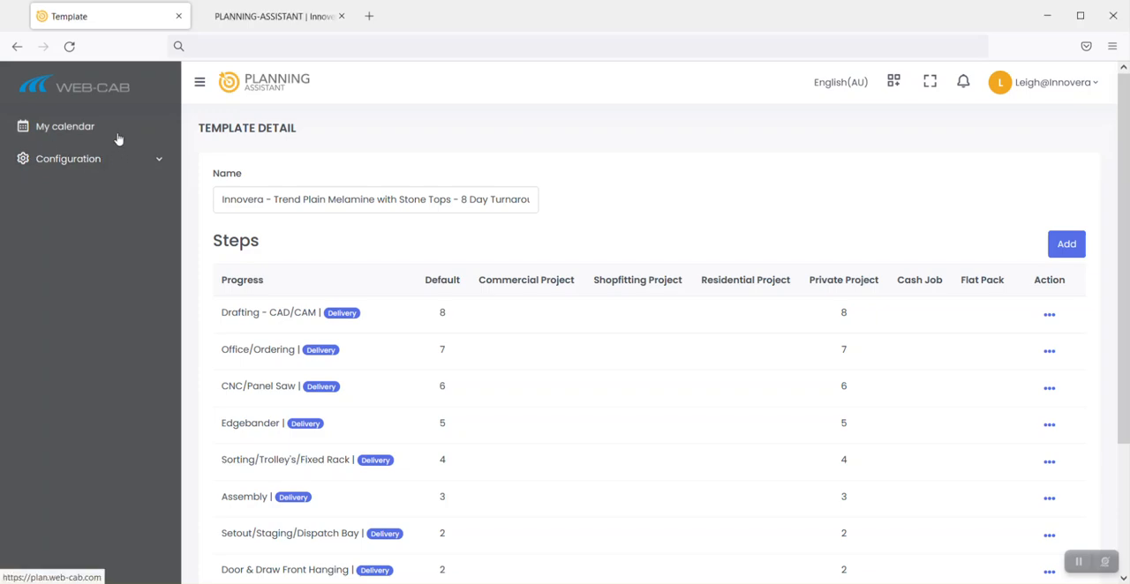
{"action": "left_click", "coordinate": [63, 127]}
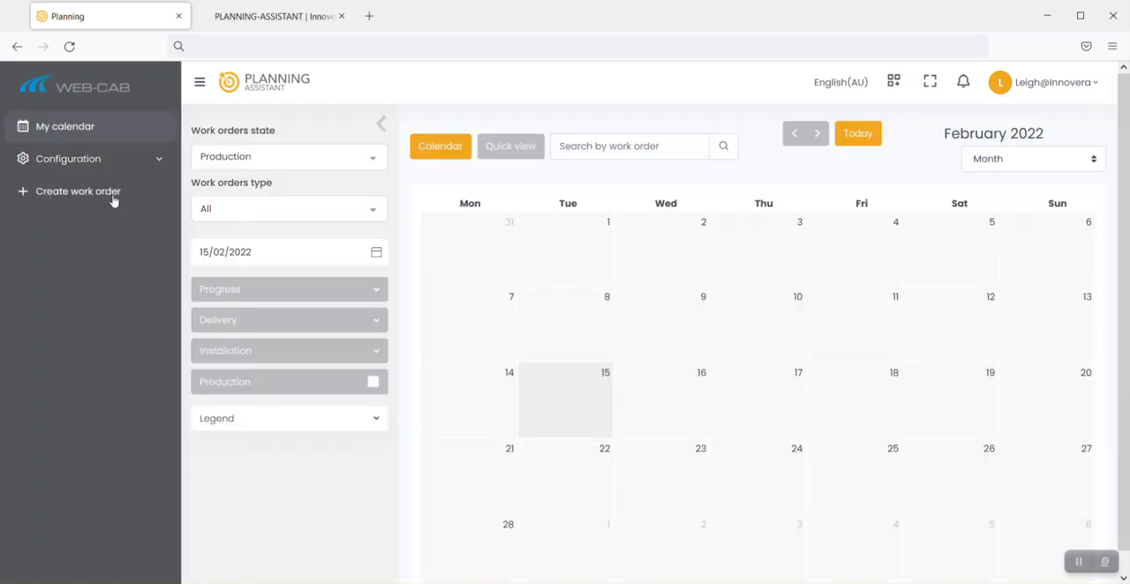
{"action": "left_click", "coordinate": [78, 191]}
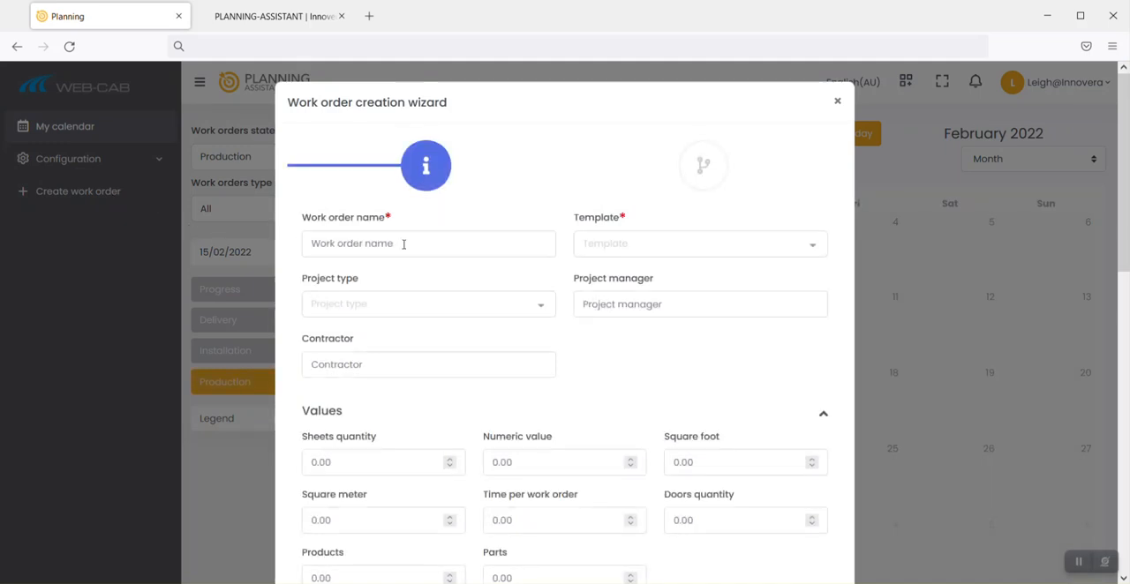
{"action": "left_click", "coordinate": [697, 244]}
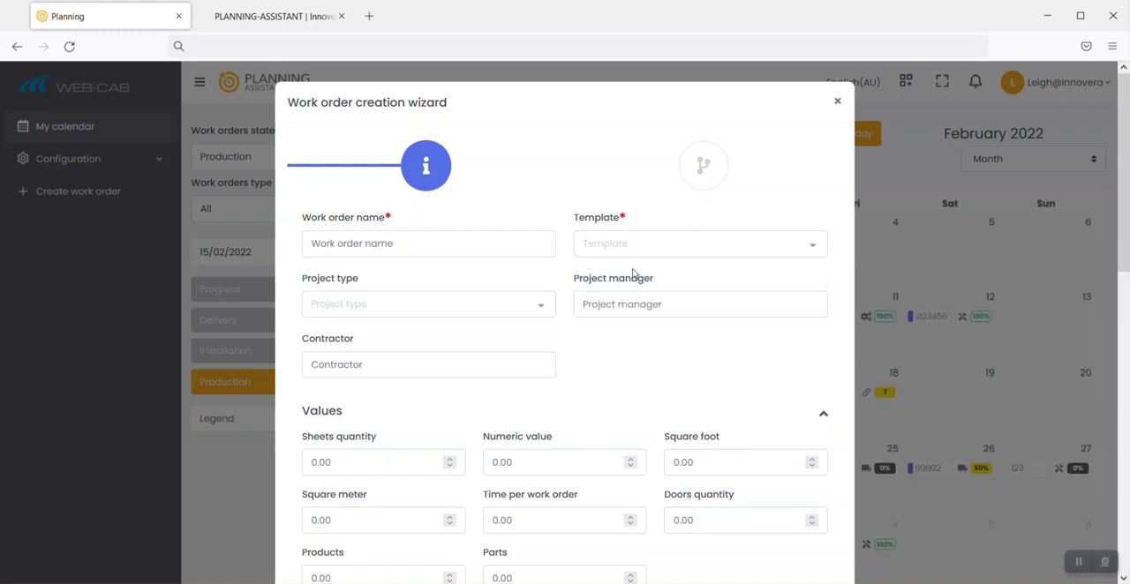
{"action": "mouse_move", "coordinate": [551, 360]}
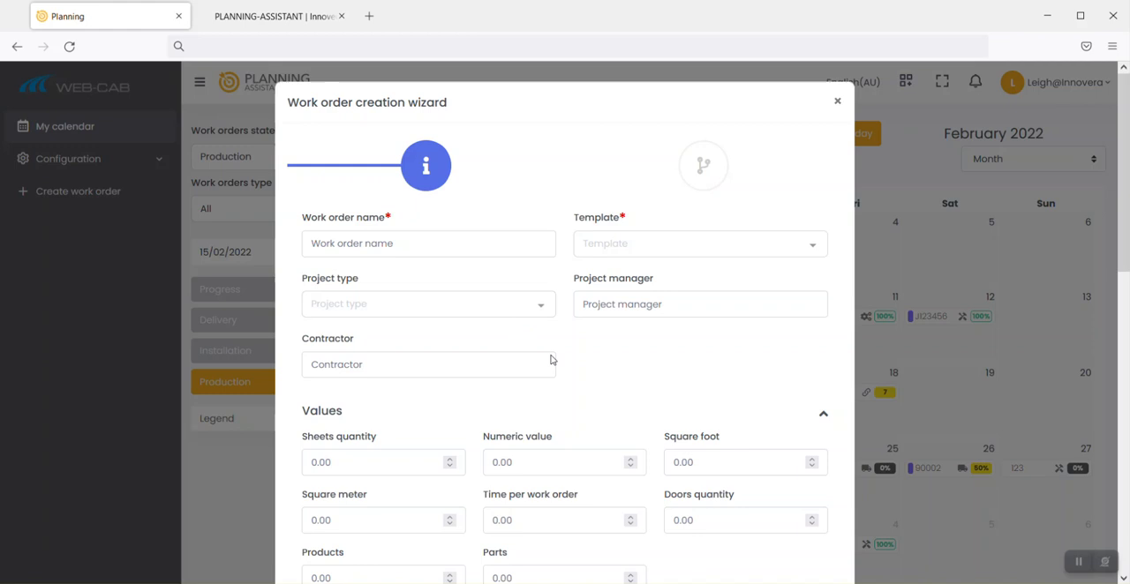
{"action": "scroll", "scroll_direction": "down", "scroll_amount": 3}
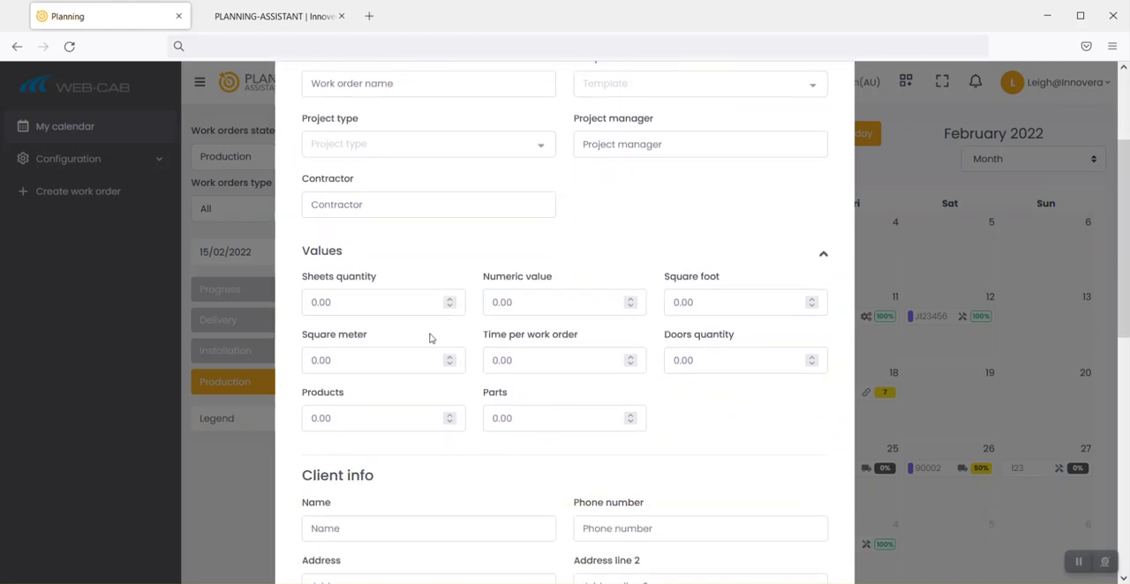
{"action": "mouse_move", "coordinate": [540, 322]}
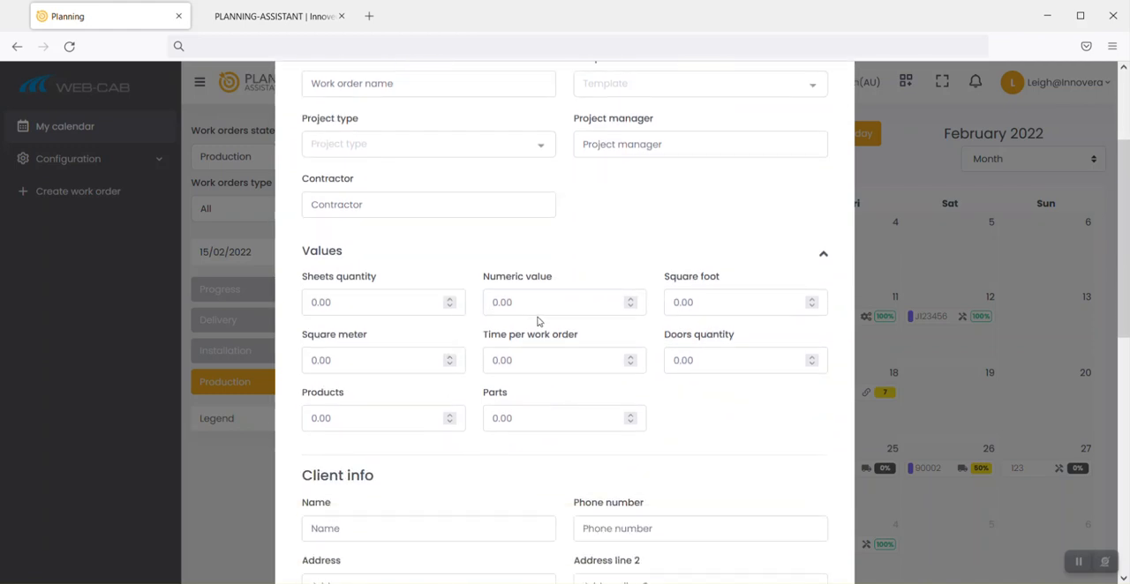
{"action": "mouse_move", "coordinate": [590, 360]}
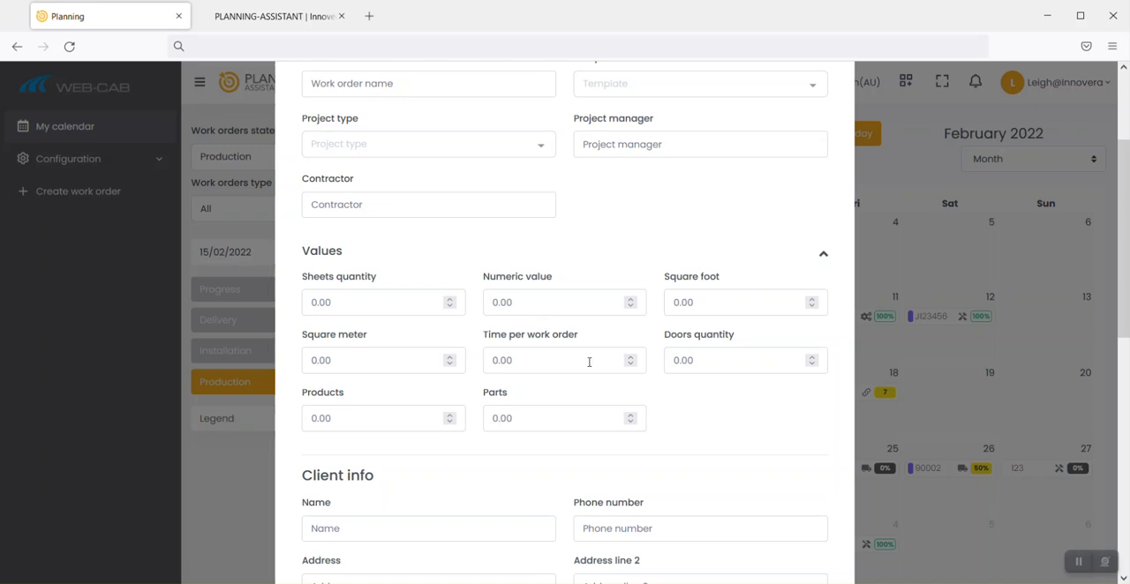
{"action": "mouse_move", "coordinate": [780, 385]}
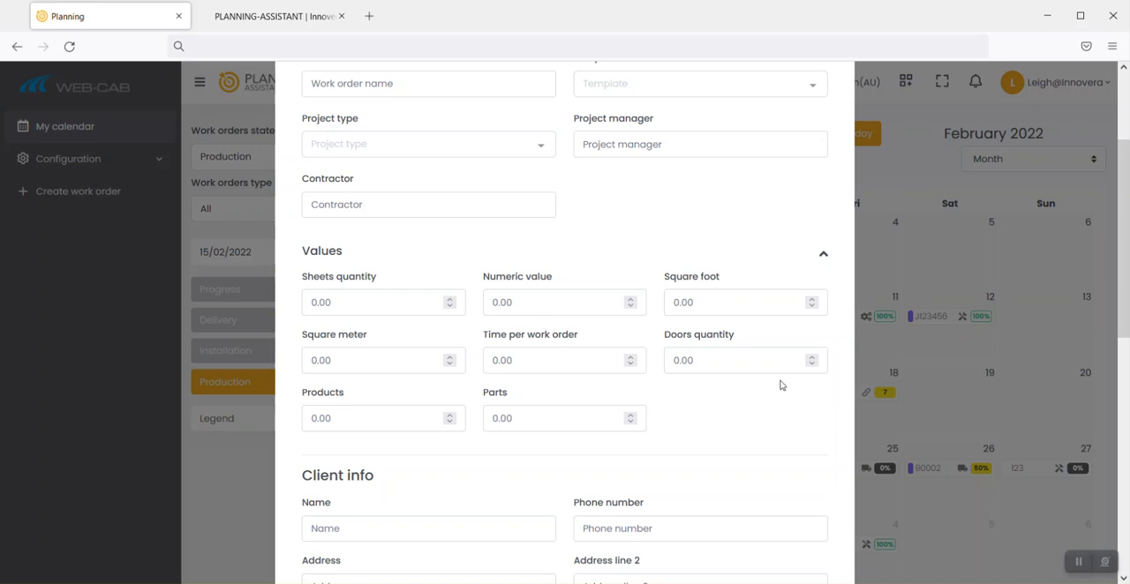
{"action": "mouse_move", "coordinate": [402, 323]}
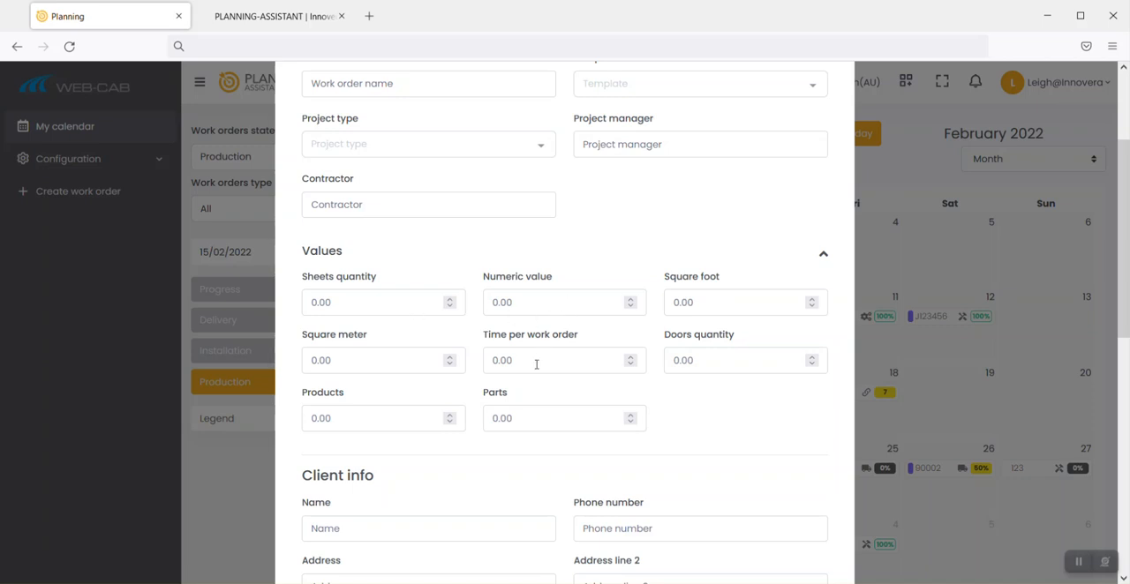
{"action": "mouse_move", "coordinate": [536, 363]}
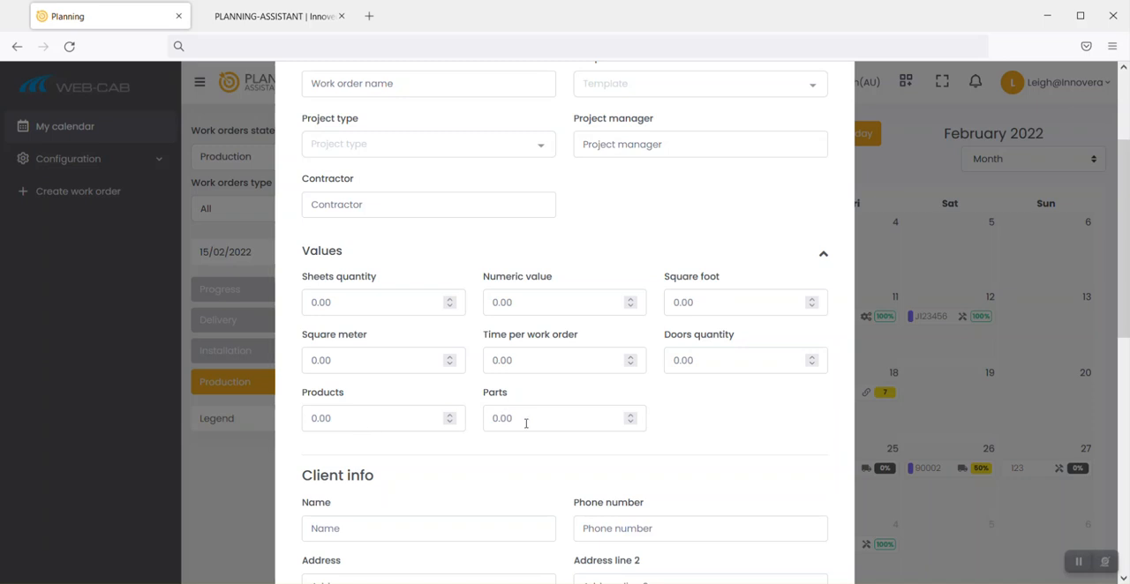
{"action": "scroll", "scroll_direction": "down", "scroll_amount": 3}
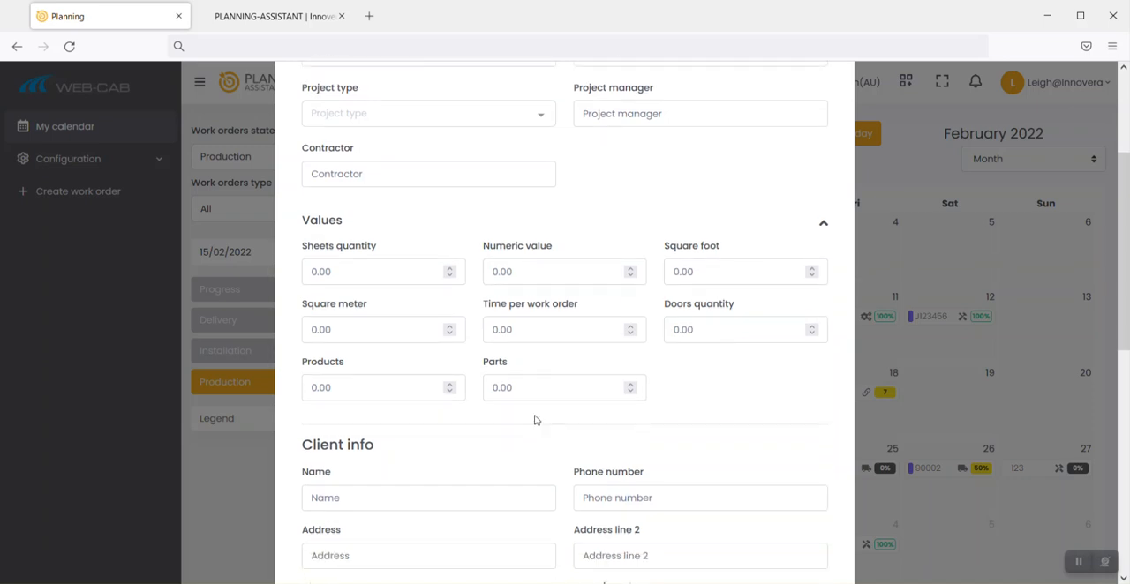
{"action": "scroll", "scroll_direction": "down", "scroll_amount": 3}
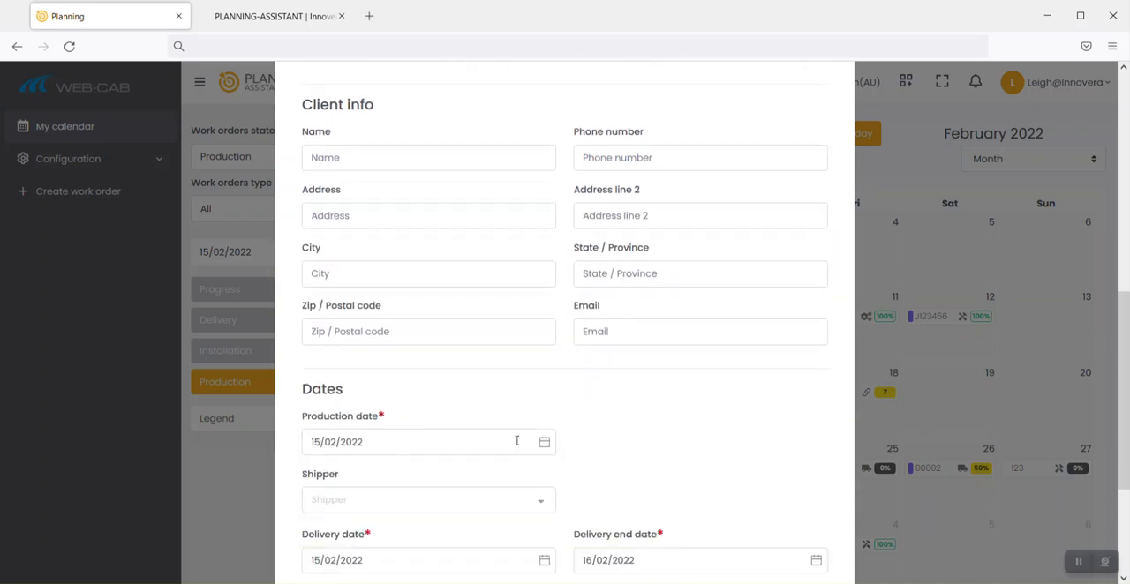
{"action": "scroll", "scroll_direction": "down", "scroll_amount": 3}
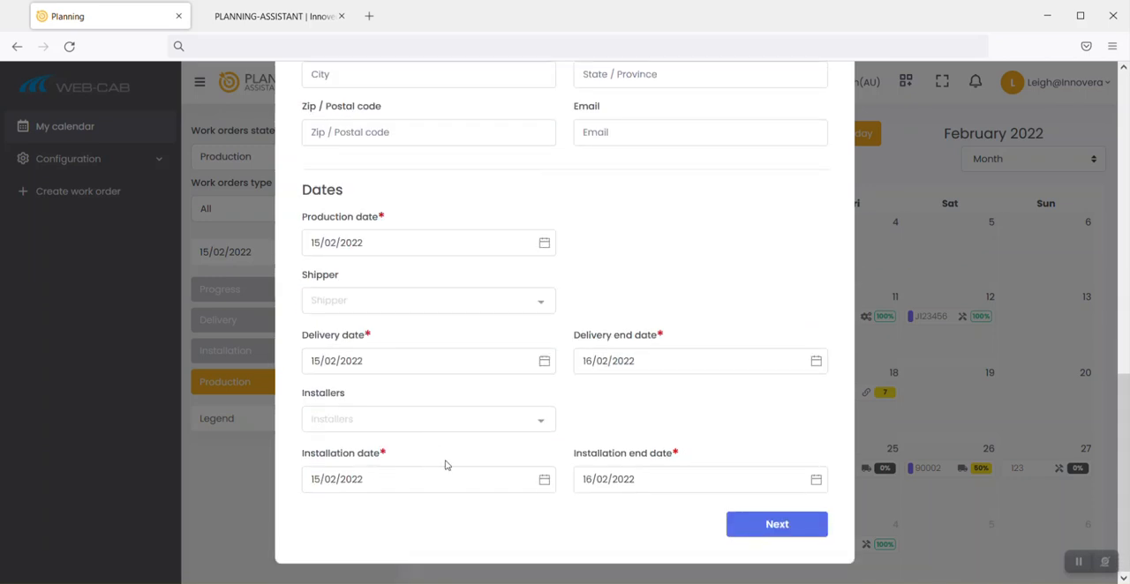
{"action": "left_click", "coordinate": [427, 360]}
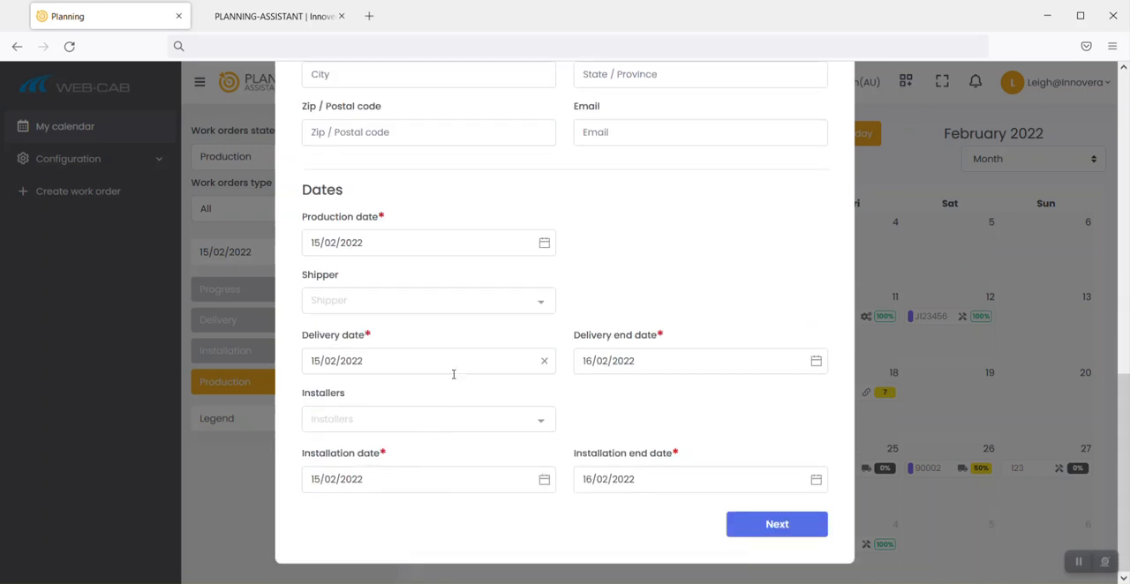